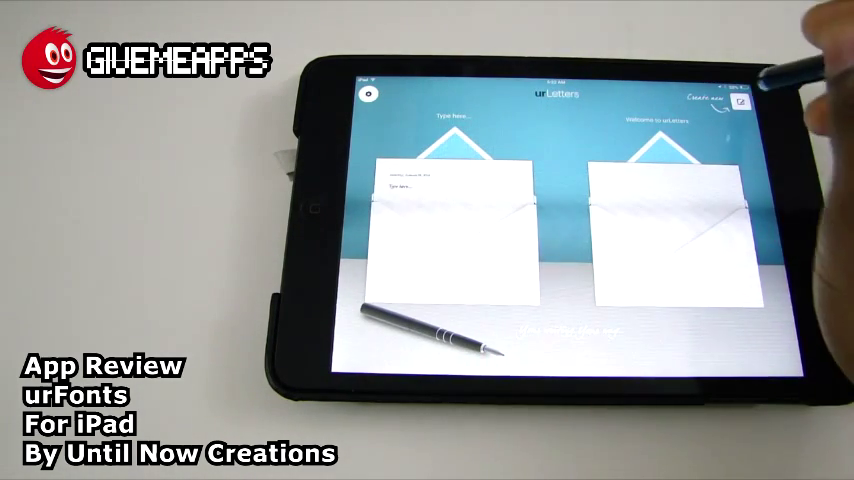
Step: Save the composed letter as a second envelope tile and open the settings account menu
click(740, 103)
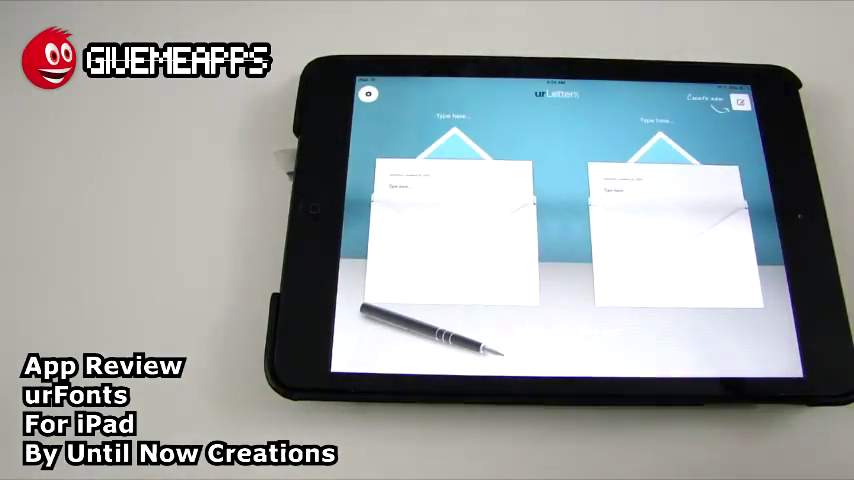
click(368, 94)
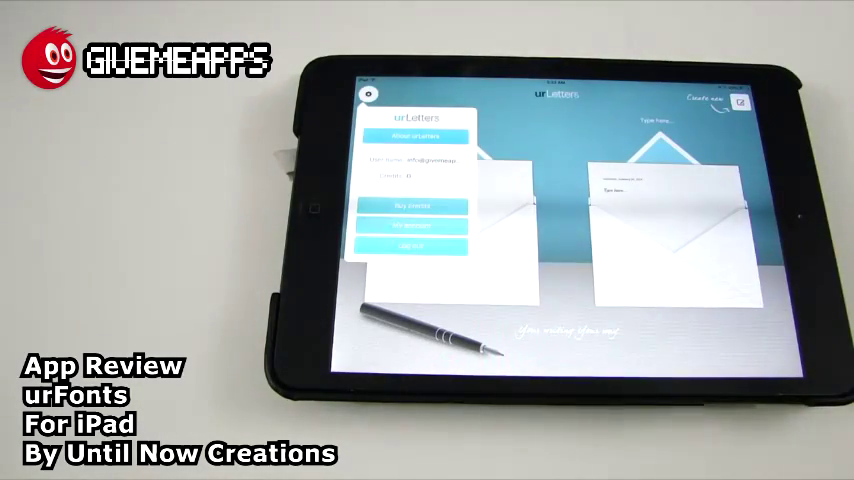